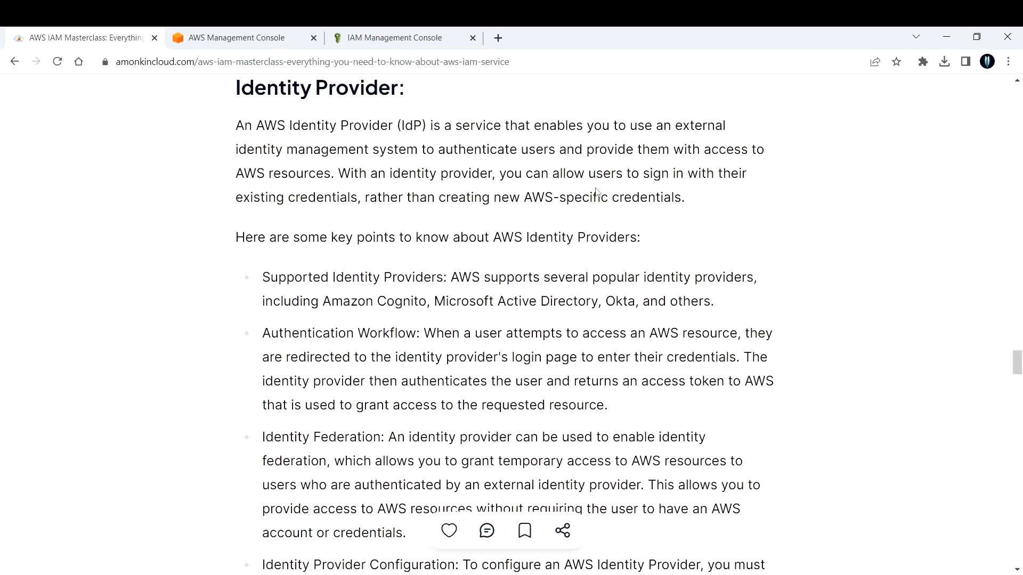
# Scroll the IAM article down to the Identity Provider best practices and summary.
pyautogui.scroll(-3)
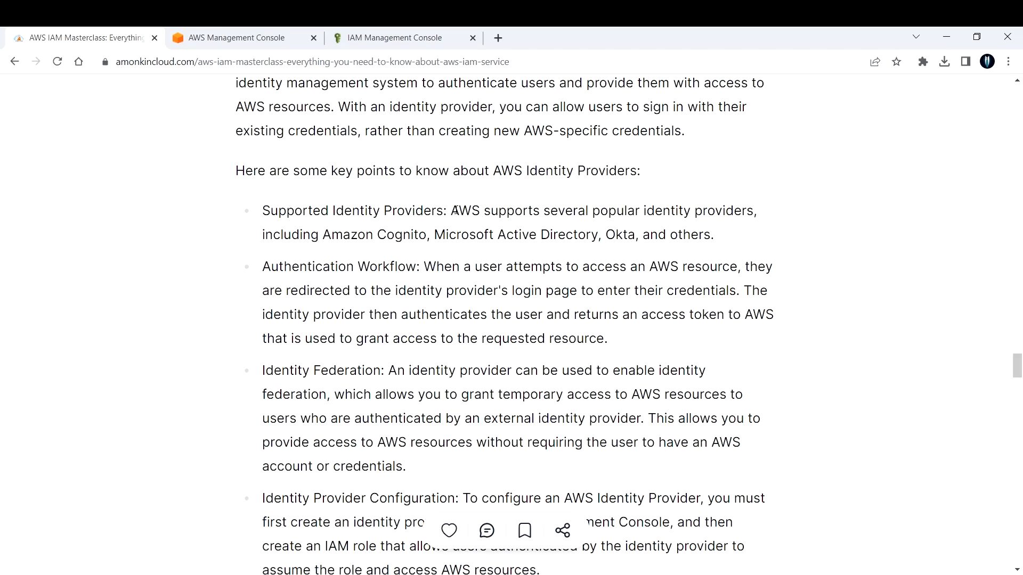
pyautogui.moveTo(372, 295)
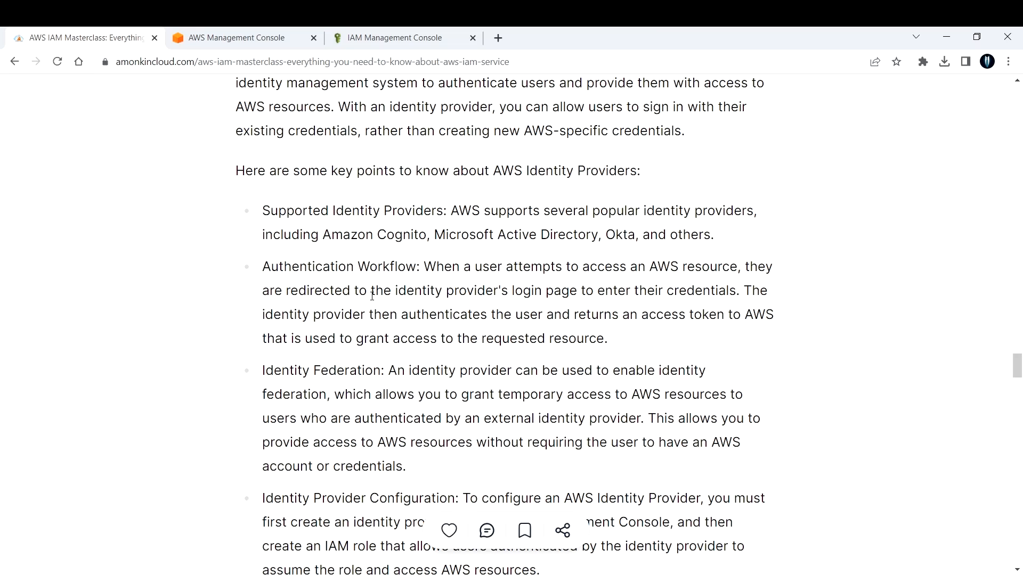
pyautogui.scroll(-3)
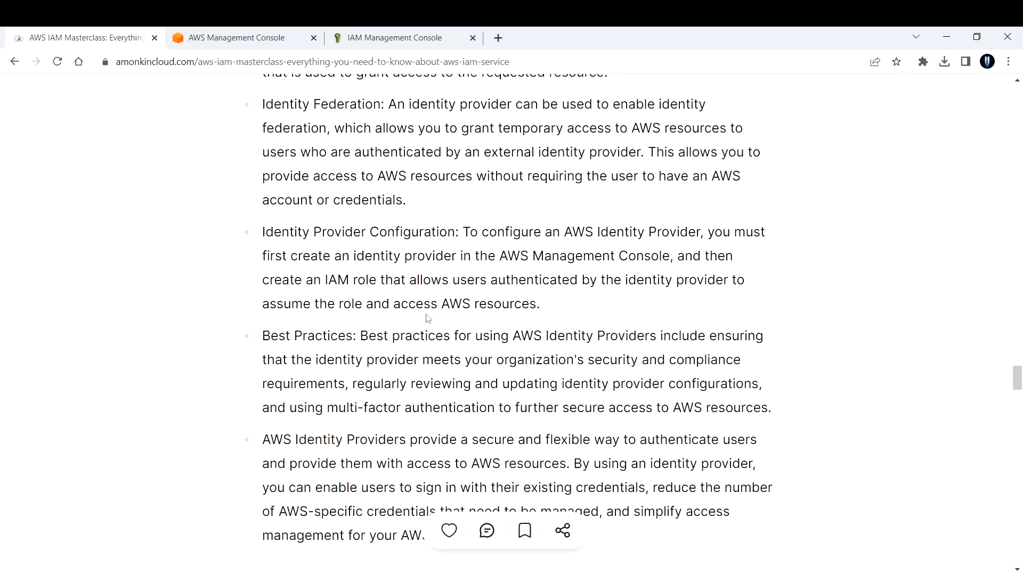
pyautogui.moveTo(558, 316)
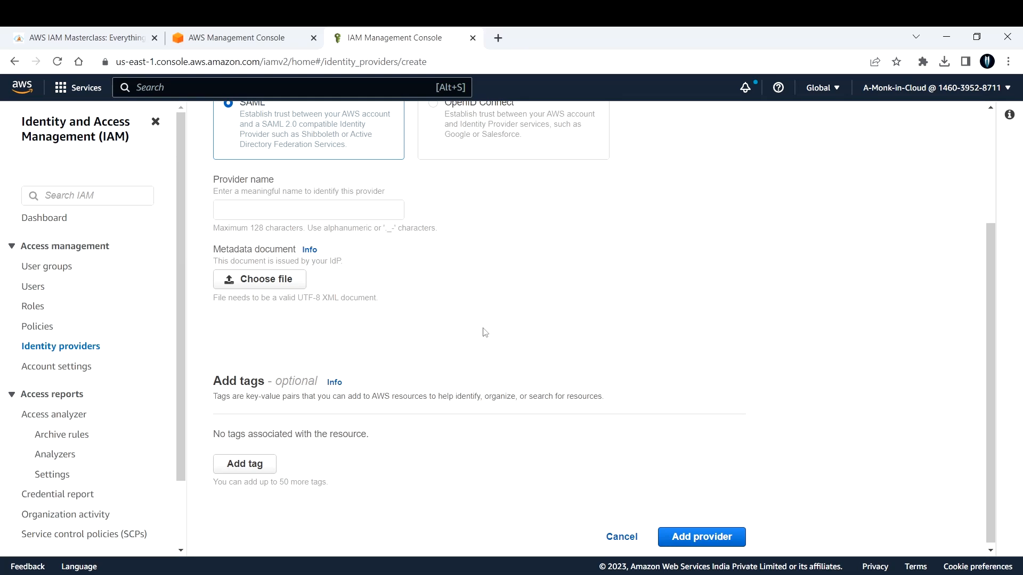
# Return from the Add identity provider form to the AWS IAM Masterclass article.
pyautogui.click(85, 37)
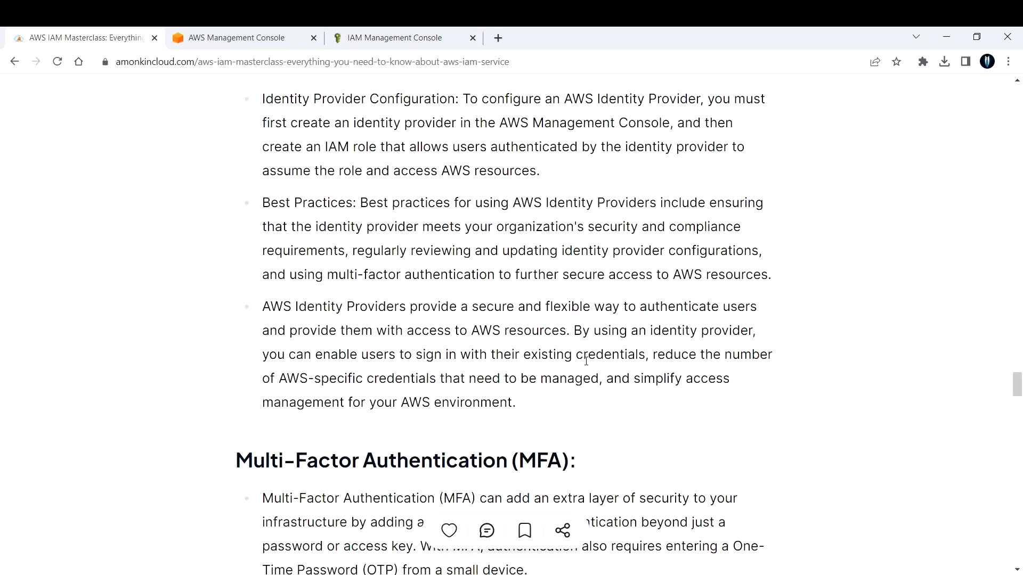